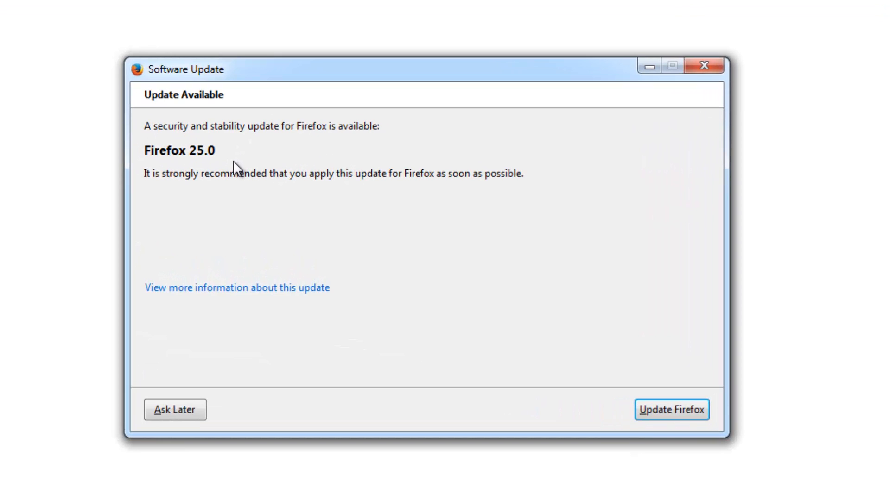
mouse_move(255, 148)
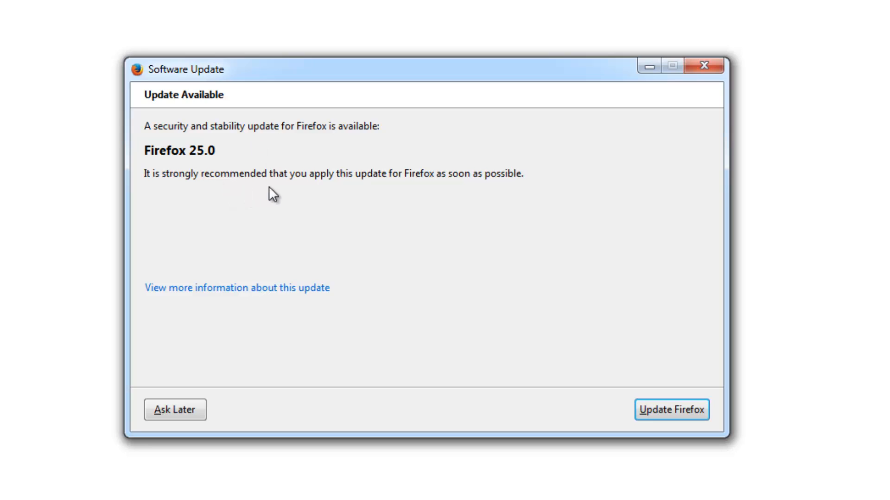
mouse_move(427, 193)
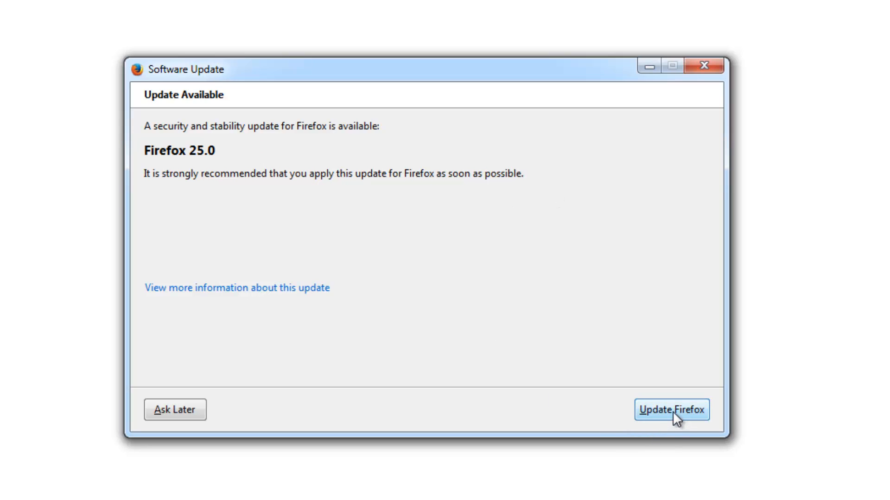
mouse_move(123, 421)
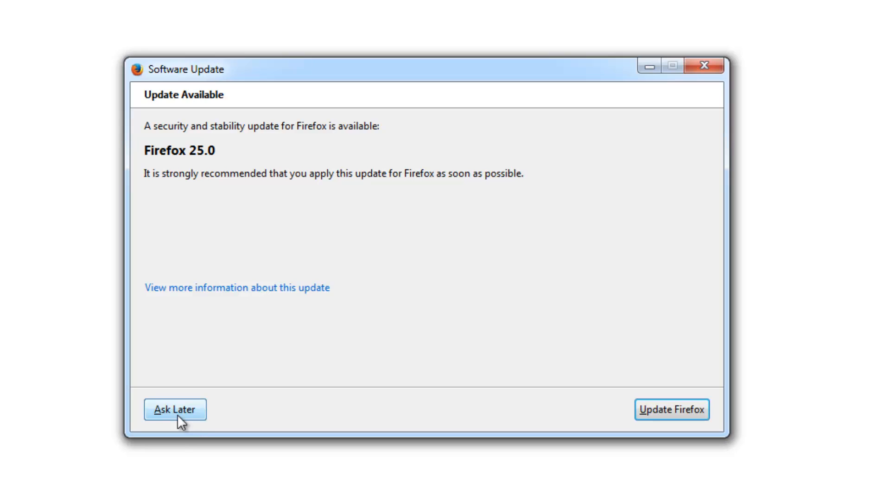
mouse_move(666, 424)
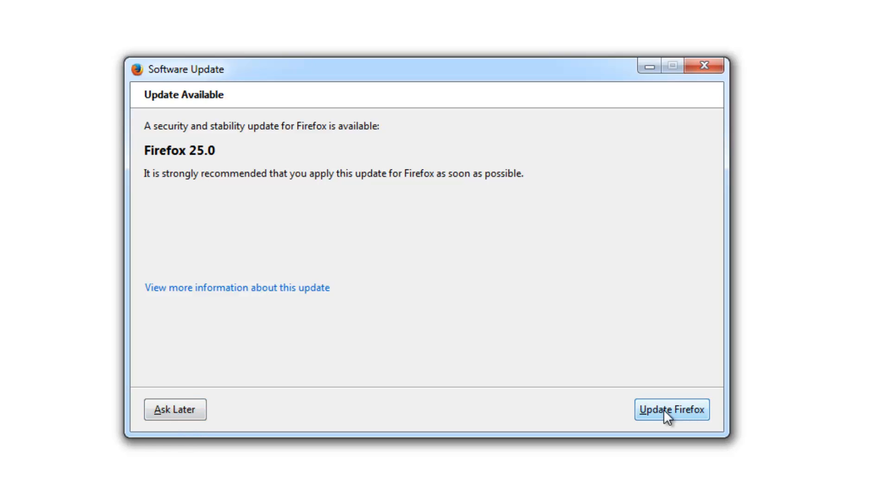
Download the Firefox 25.0 update and restart Firefox to install it
left_click(671, 410)
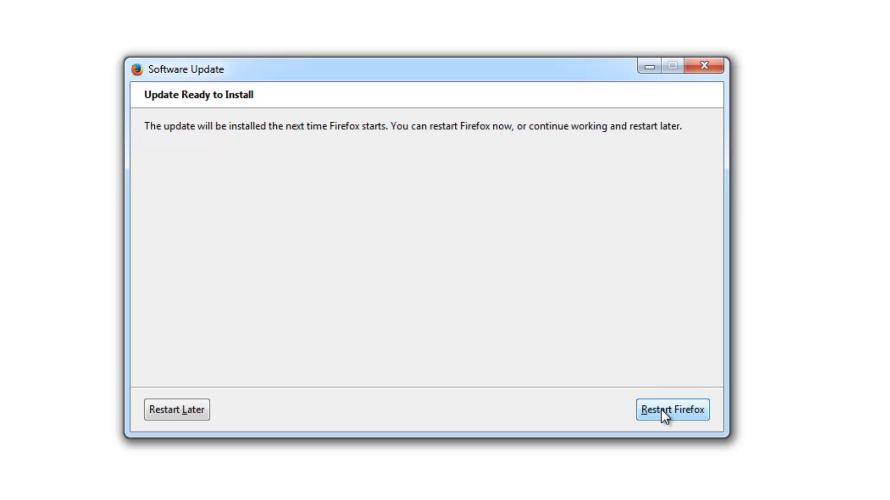
left_click(673, 410)
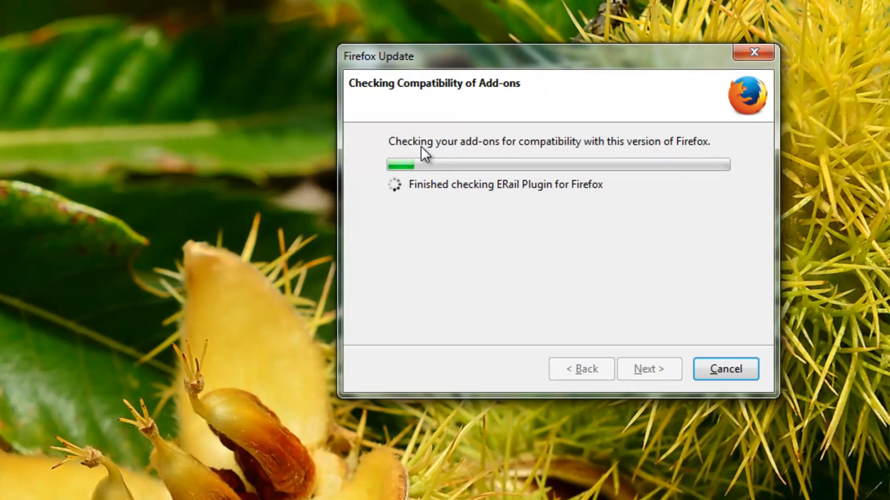